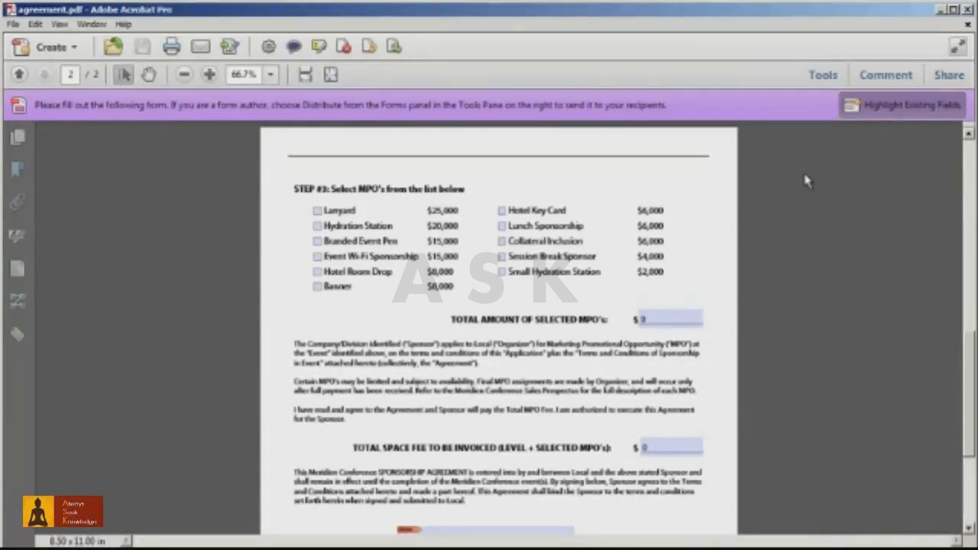
Enter form editing to show the MPO checkbox fields and total fields.
click(823, 74)
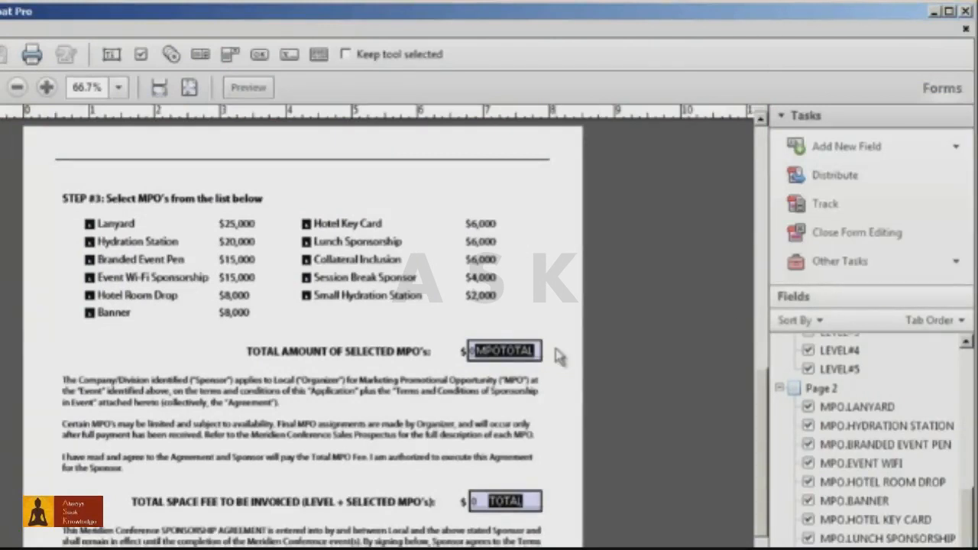
Select MPOTOTAL and TOTAL and tick Read Only in their shared properties.
click(504, 351)
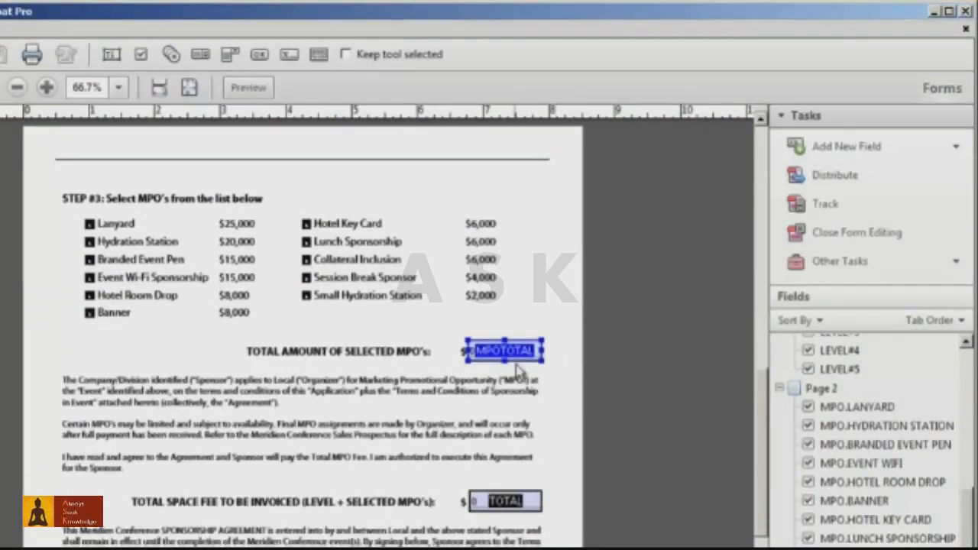
click(504, 501)
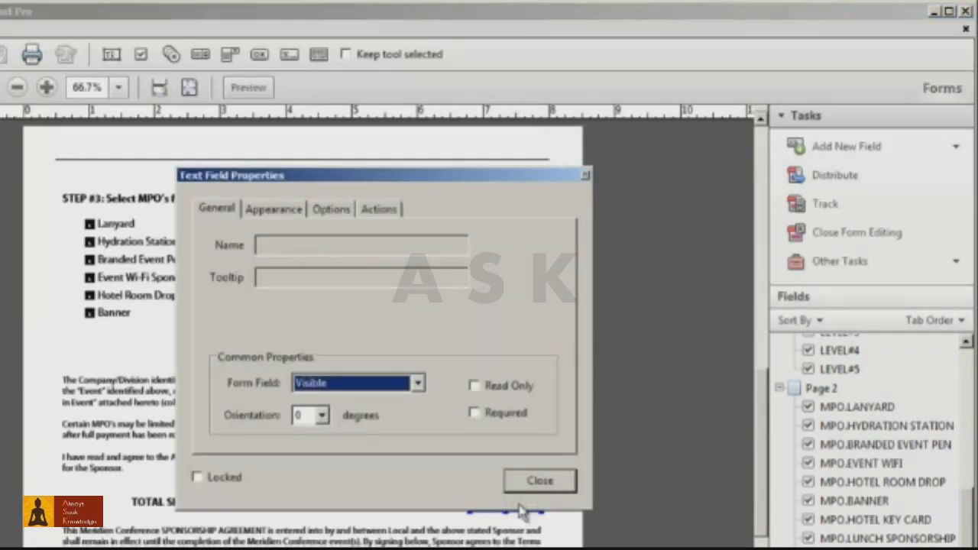
mouse_move(531, 412)
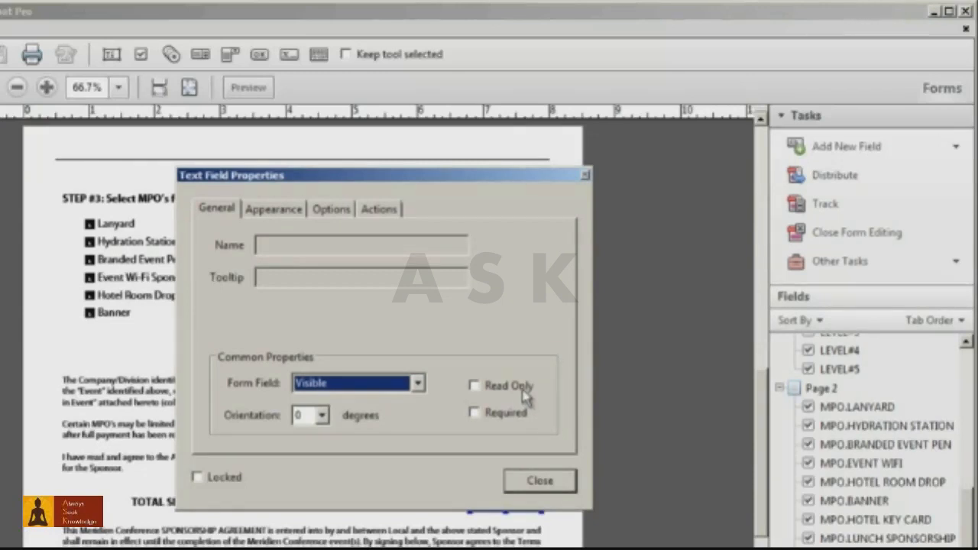
click(539, 480)
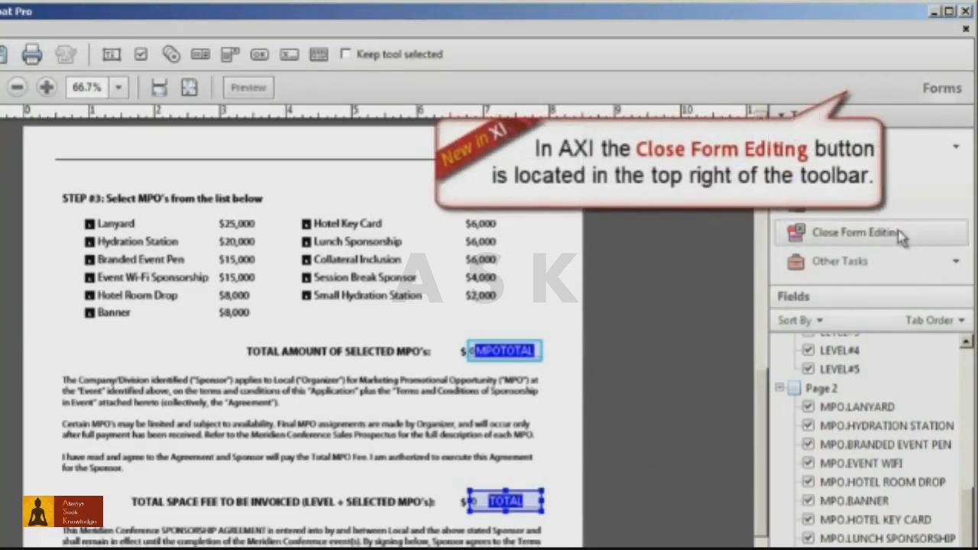
Close form editing and start Encrypt with Password, confirming the security change.
click(856, 232)
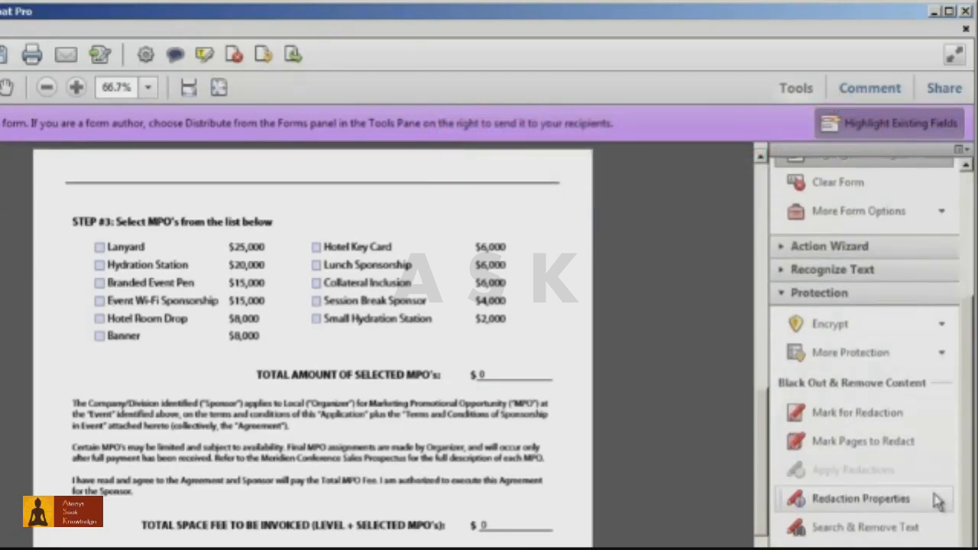
click(829, 322)
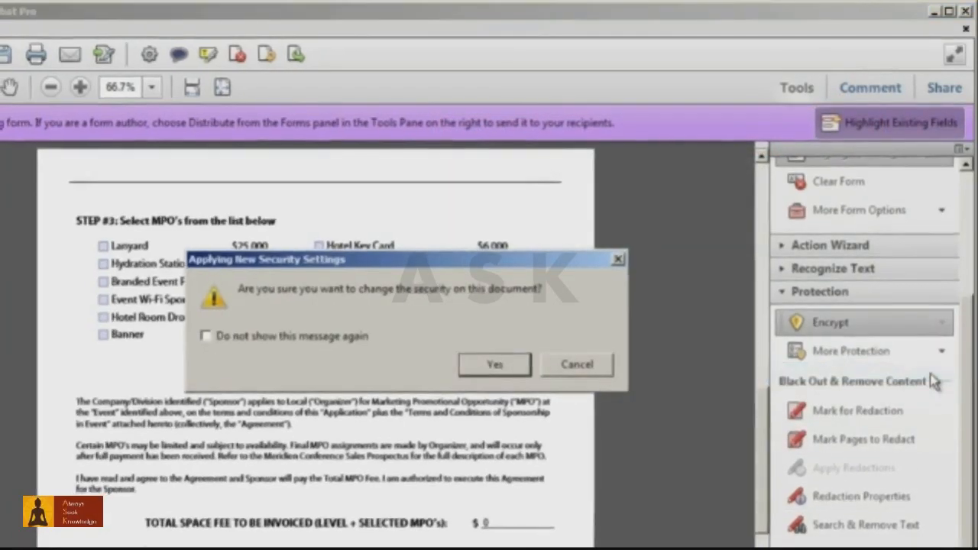
click(494, 365)
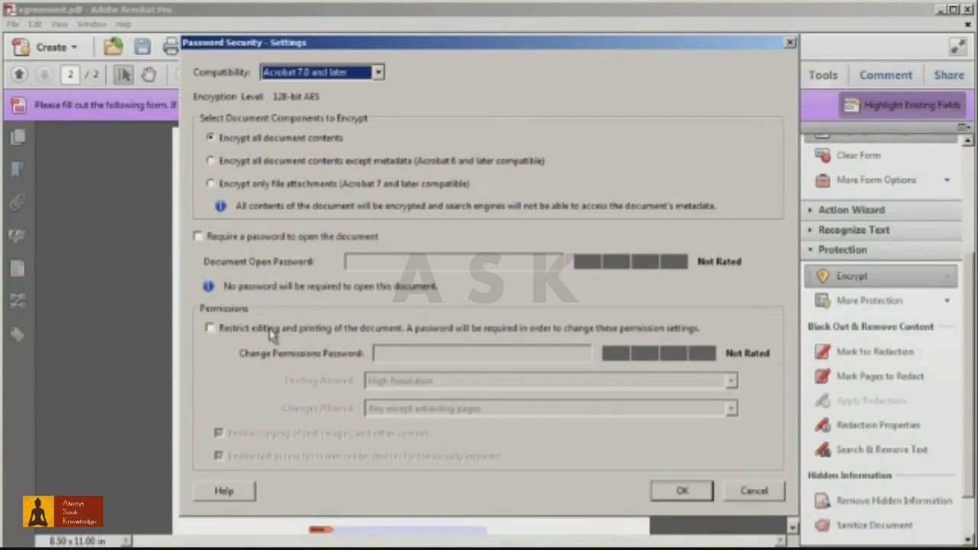
Require a permissions password and allow commenting, form filling and signing.
click(210, 327)
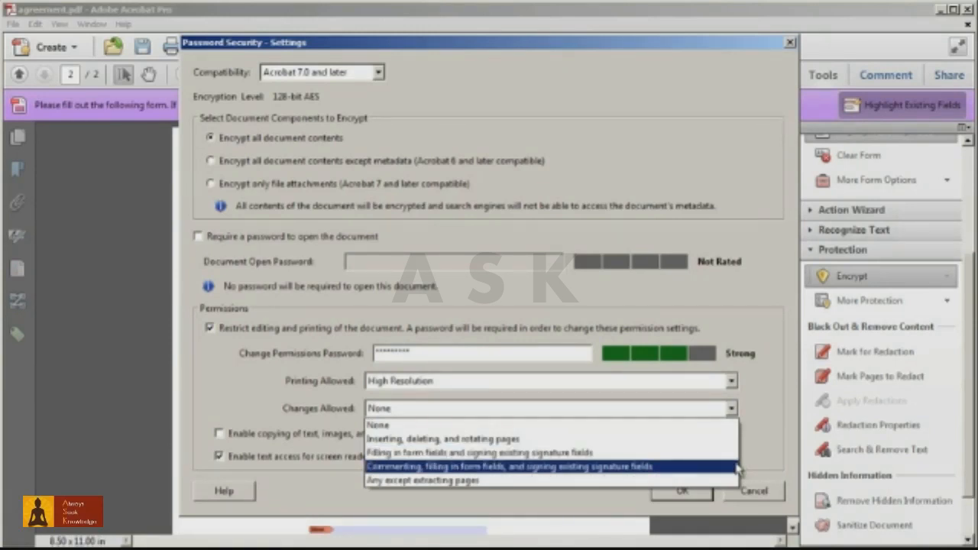
click(507, 466)
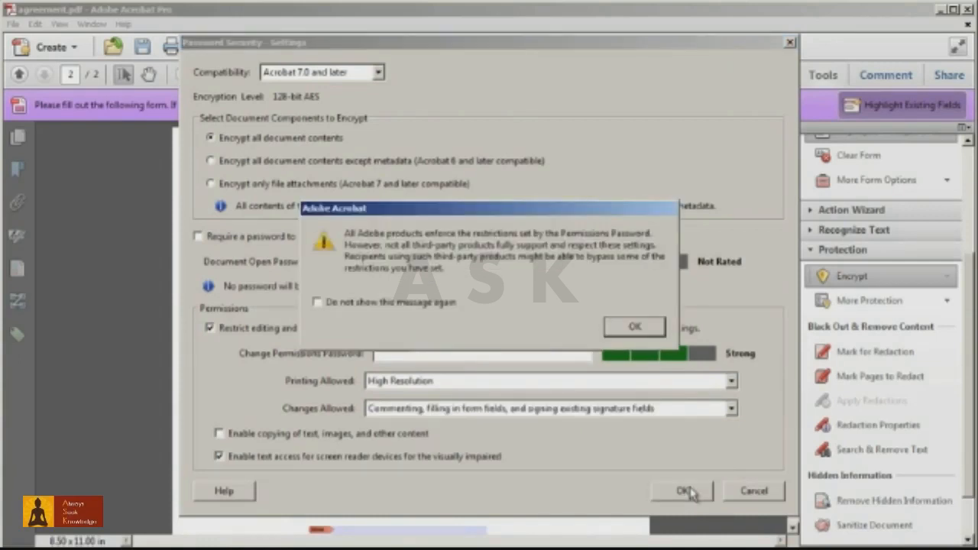
Acknowledge the restrictions warning, confirm the permissions password, and bring up the File menu.
click(635, 326)
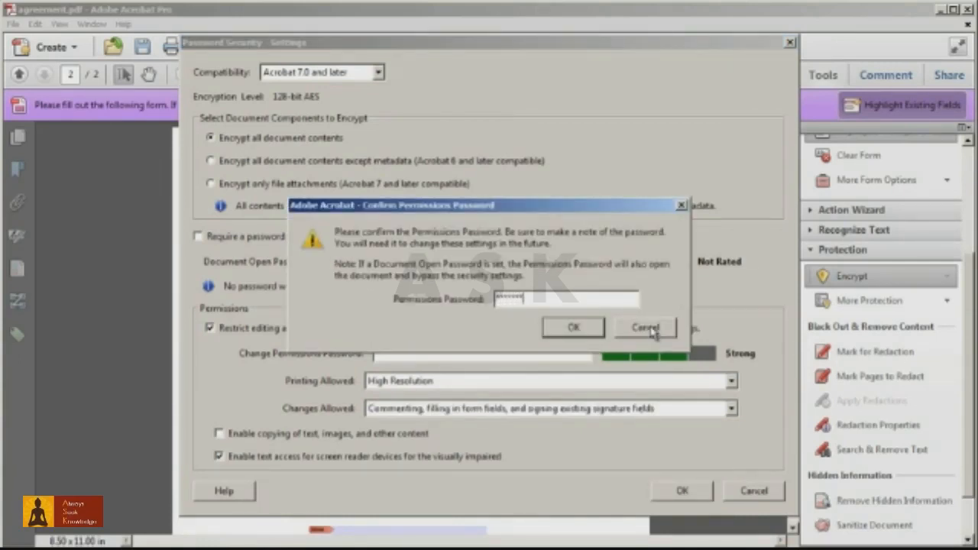
click(645, 327)
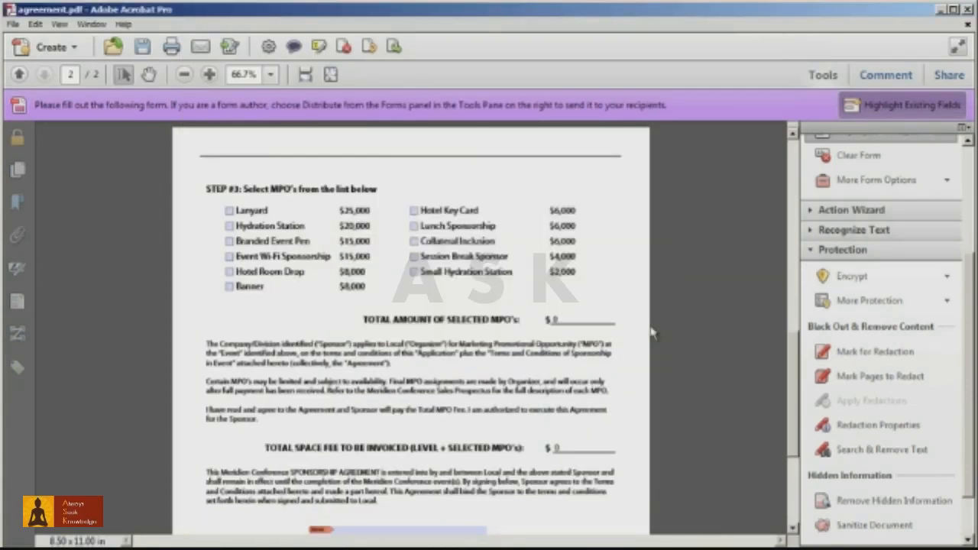
mouse_move(92, 174)
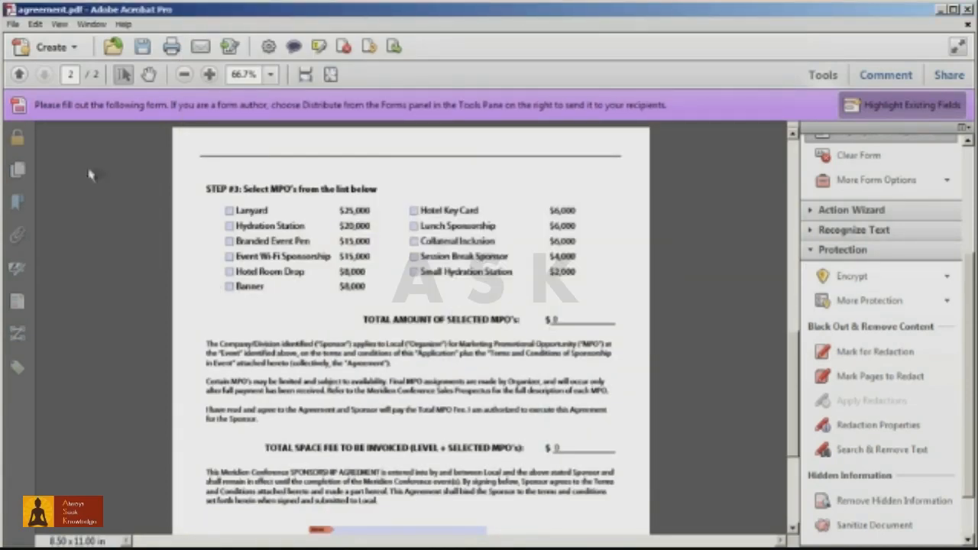
click(13, 23)
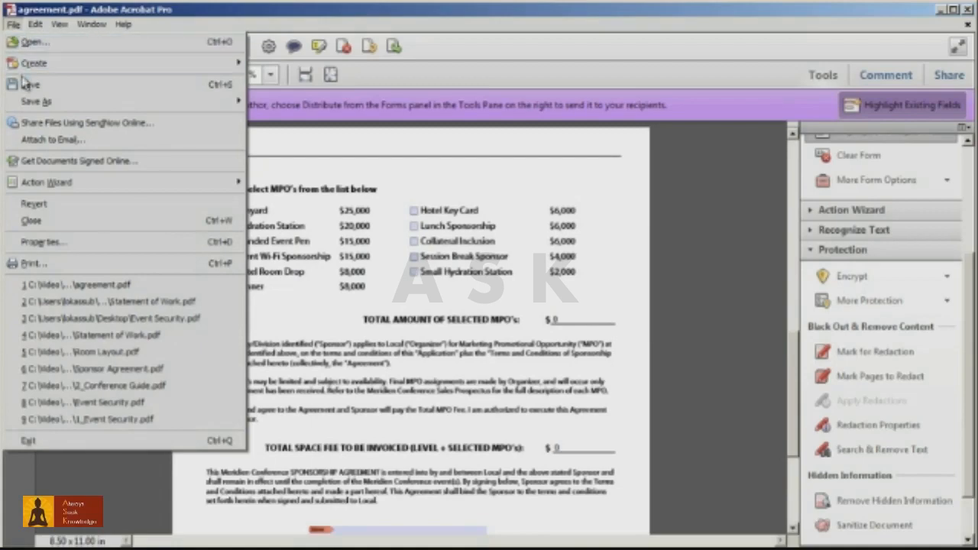